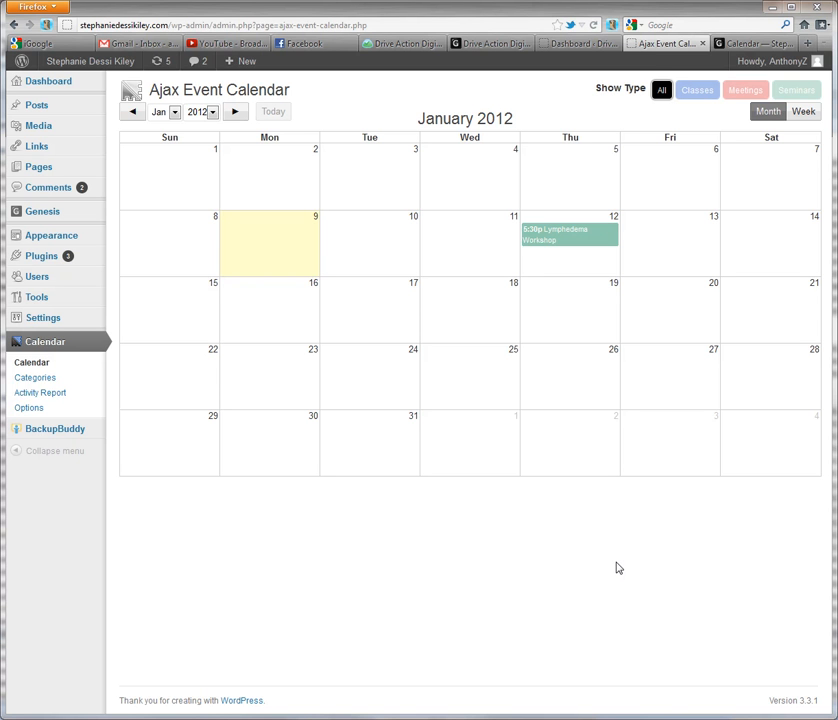
mouse_move(45, 341)
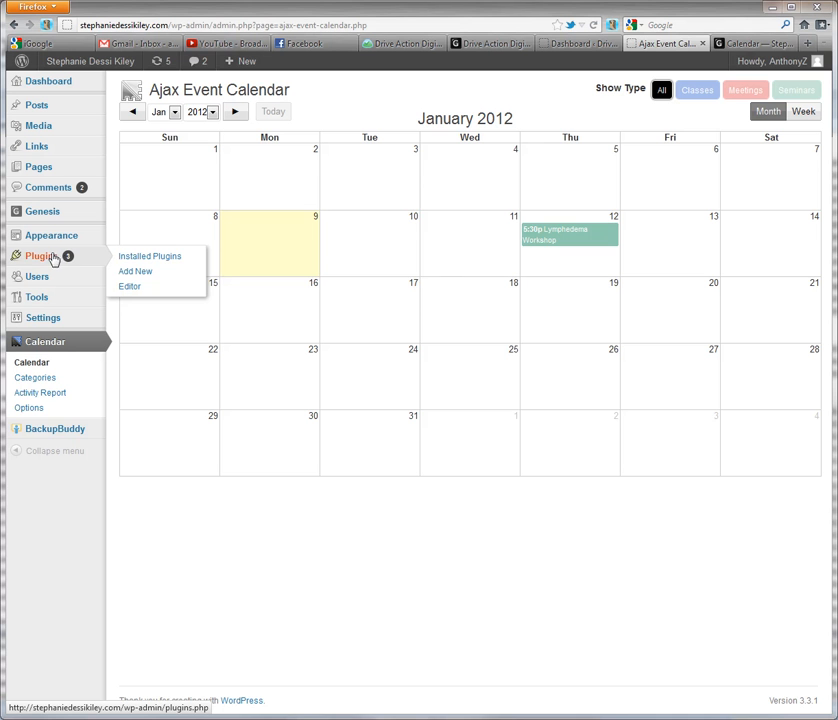
Browse the plugins, then view calendar categories Classes, Meetings and Seminars
click(149, 256)
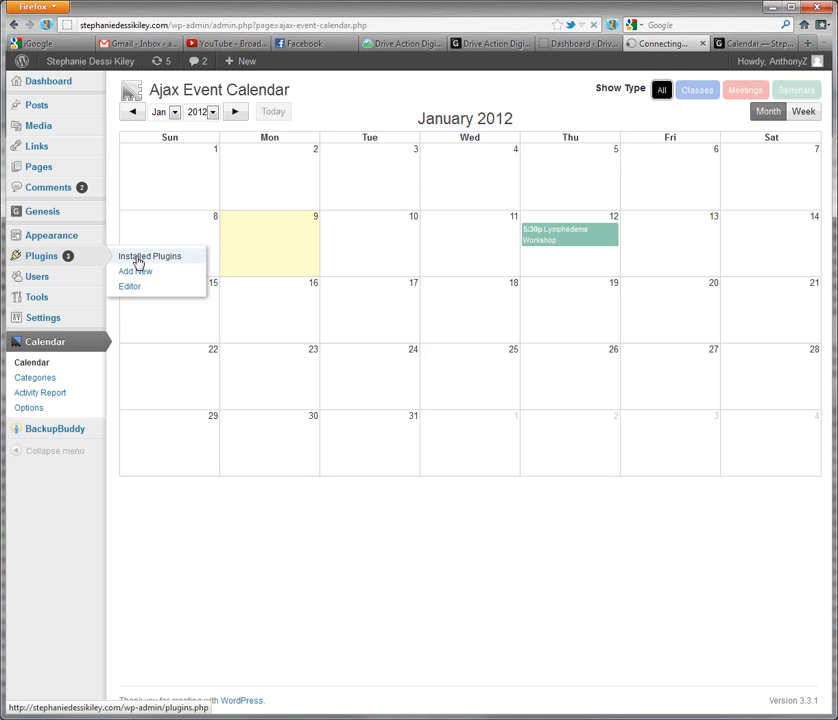
click(149, 256)
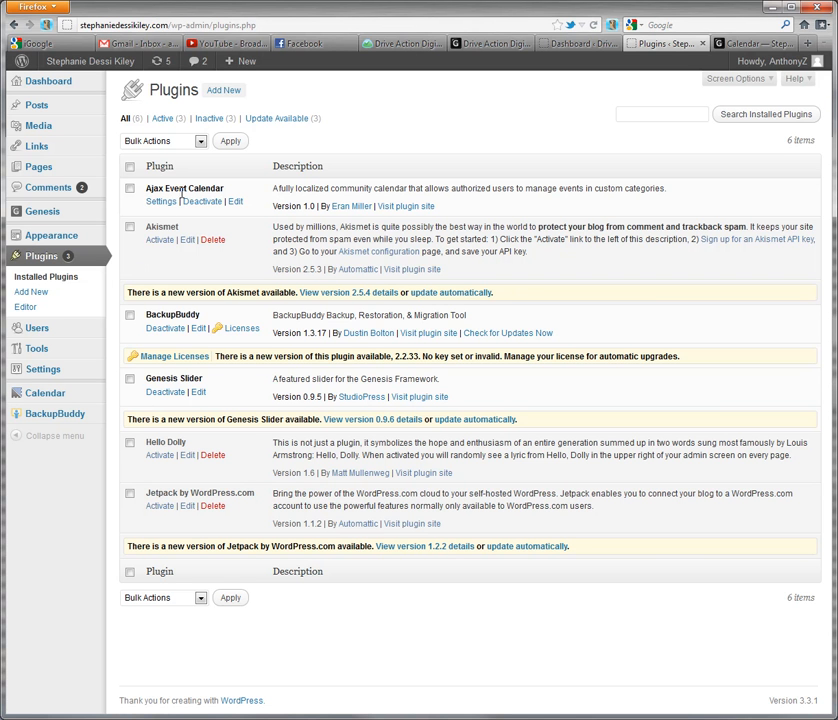
mouse_move(433, 205)
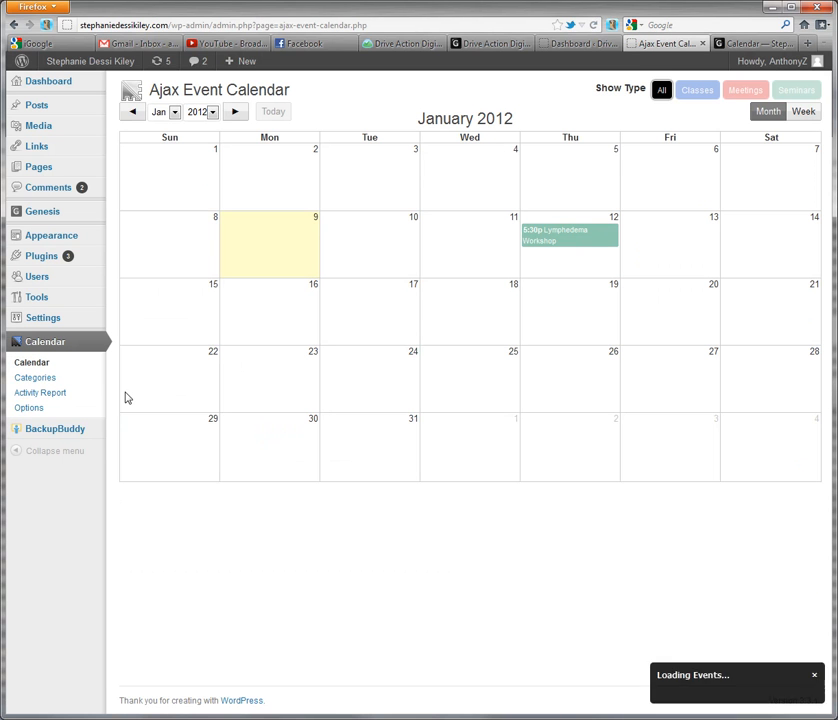
mouse_move(629, 123)
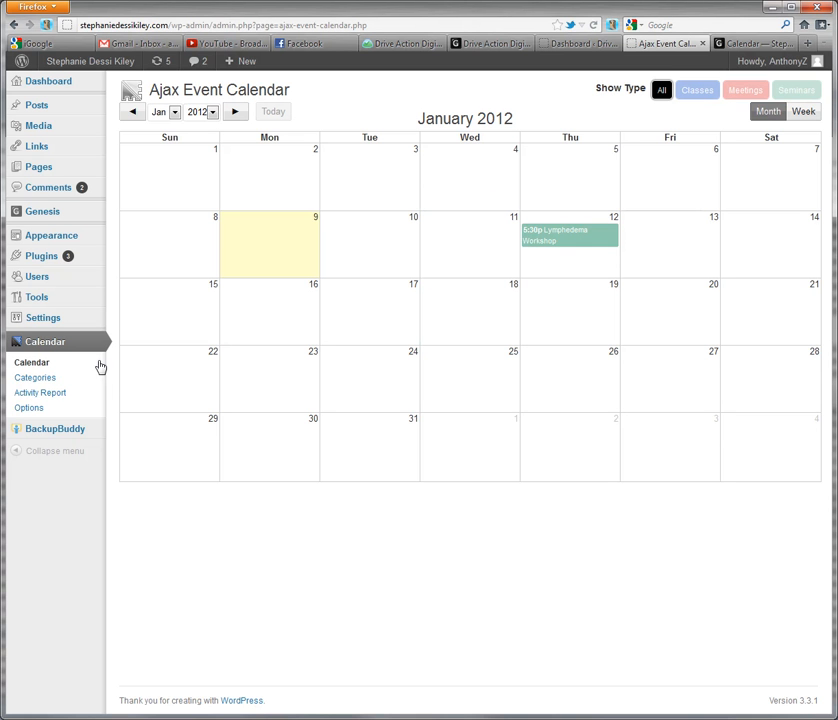
click(35, 377)
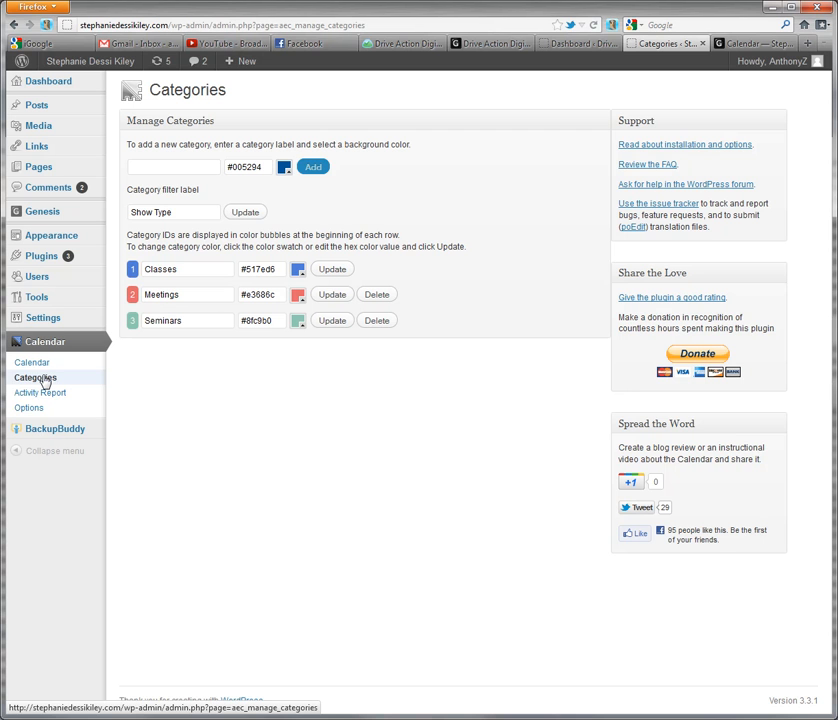
click(187, 269)
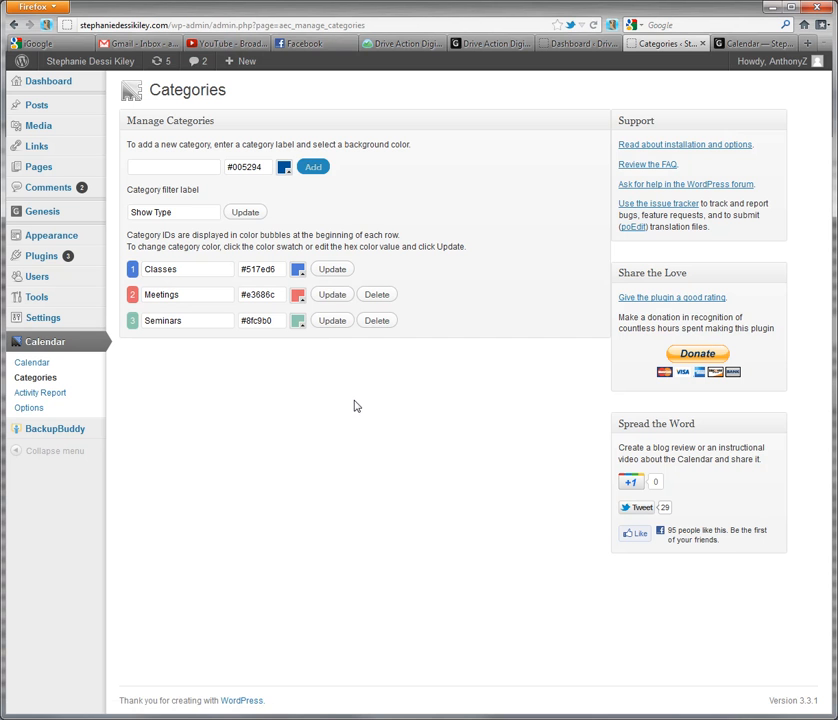
click(31, 363)
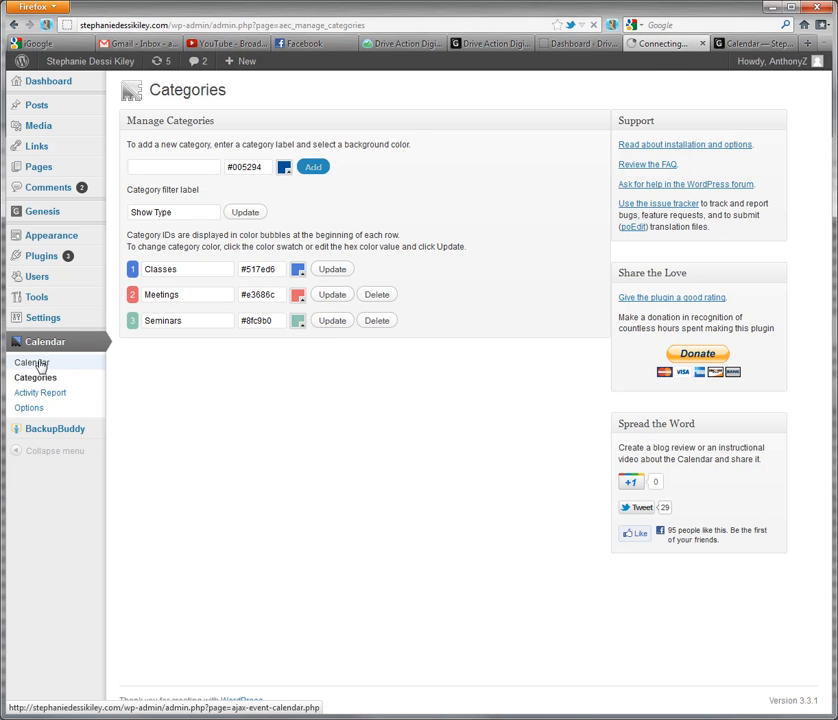
Start a new January 17 event running from 10:00 AM to 12:00 PM
click(45, 341)
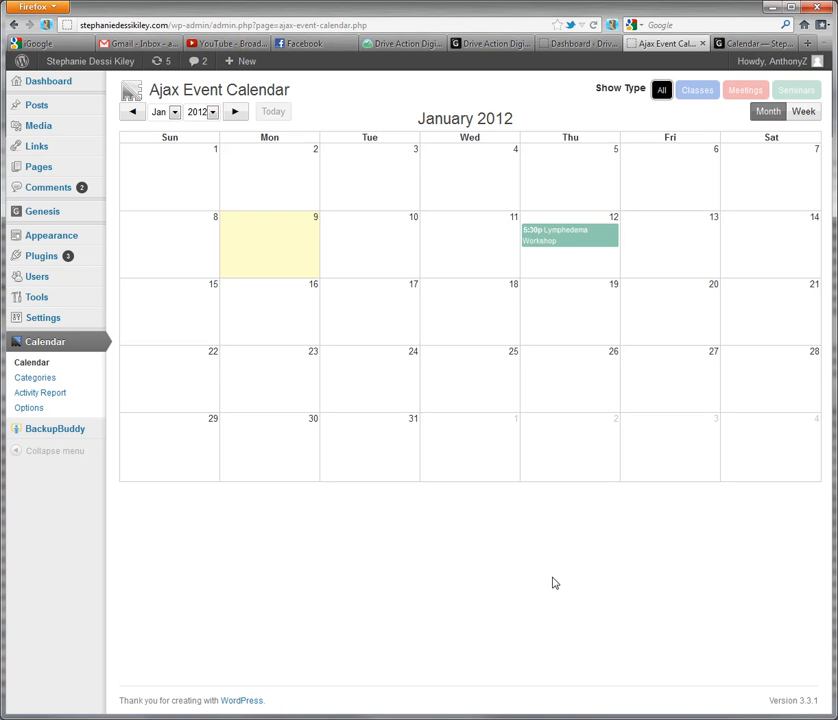
mouse_move(407, 477)
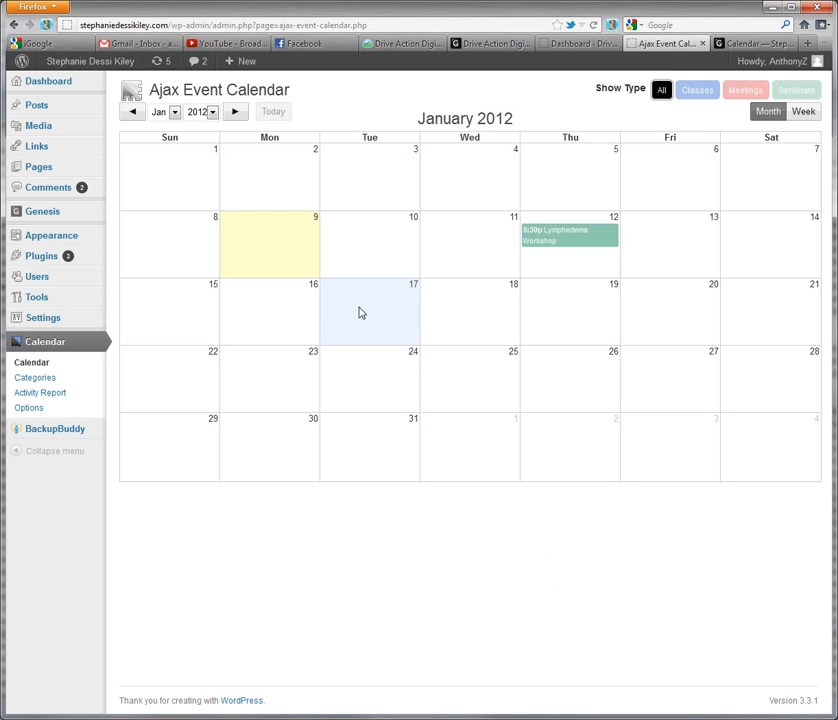
click(370, 312)
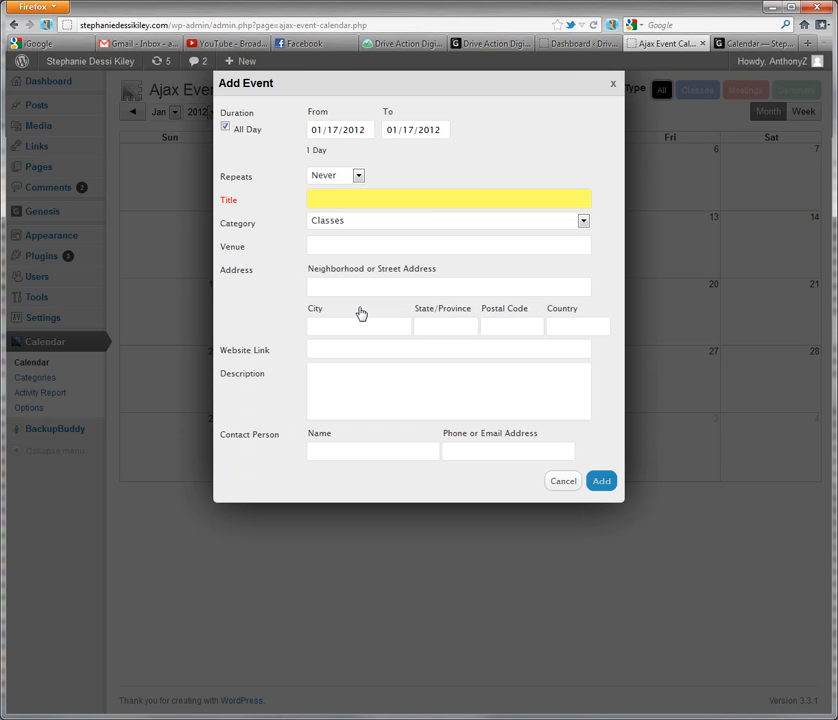
mouse_move(467, 158)
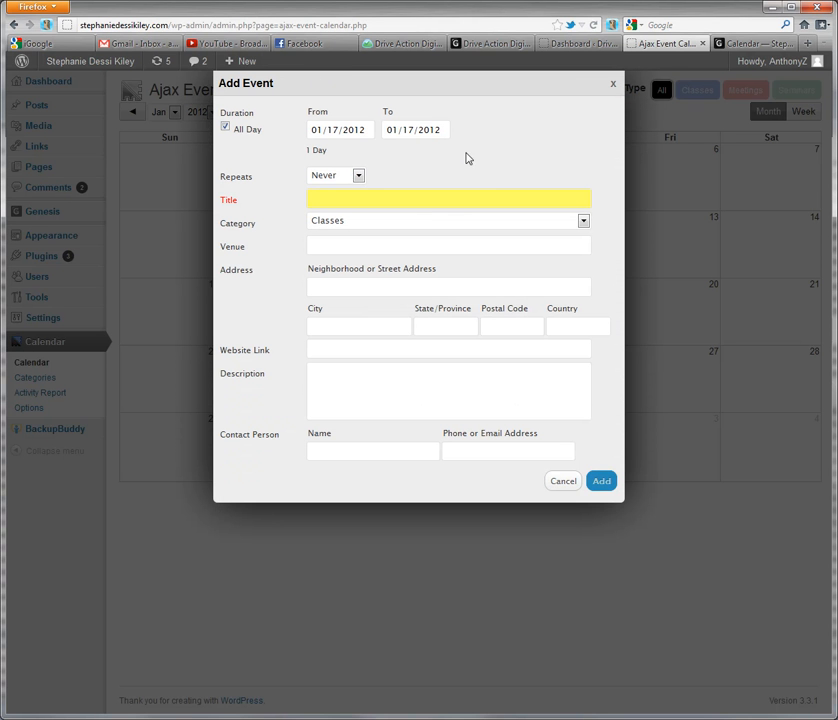
mouse_move(531, 124)
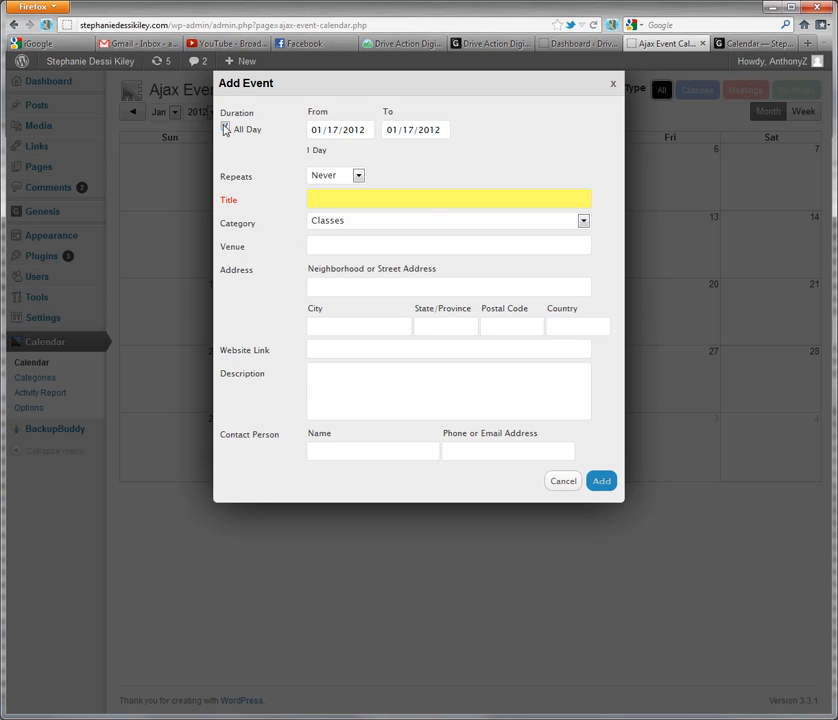
click(225, 129)
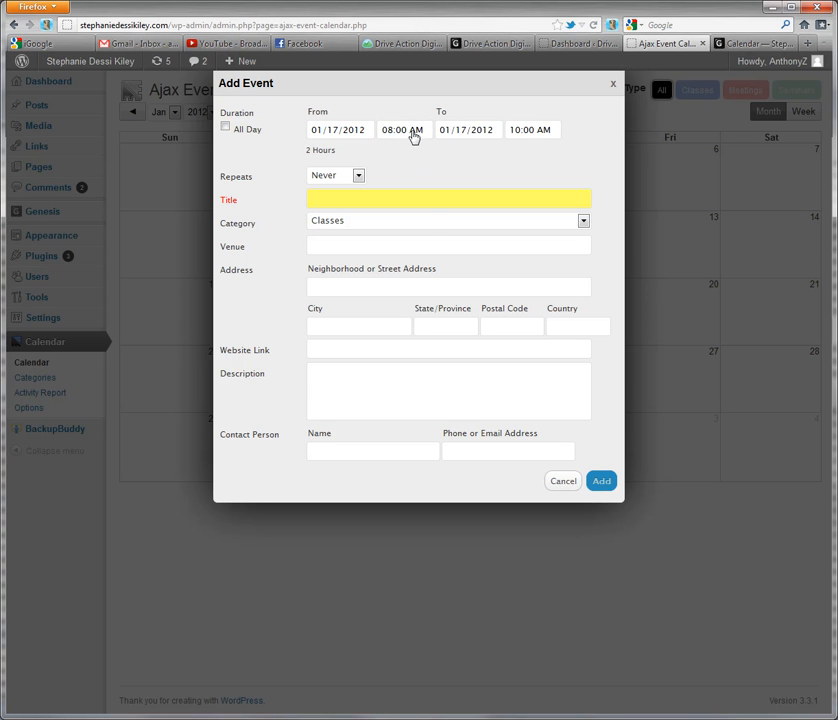
click(403, 129)
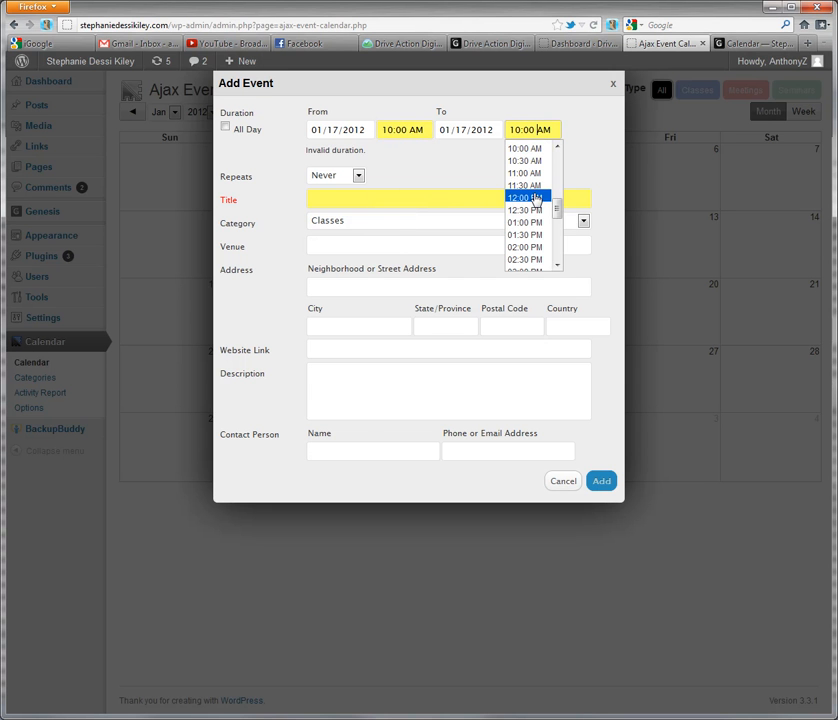
click(524, 197)
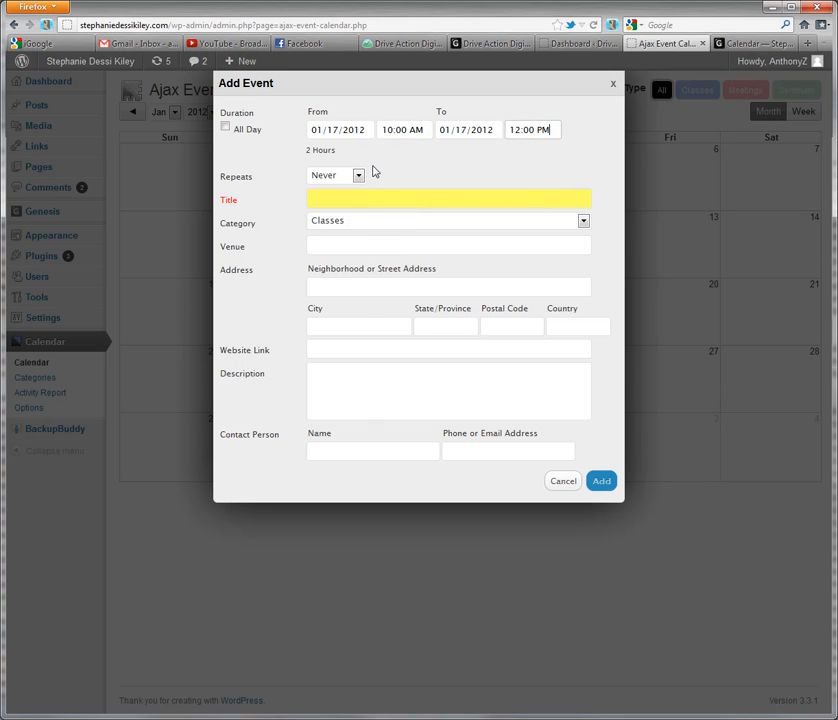
Make the event repeat every 7 days until 01/31/2012
click(357, 175)
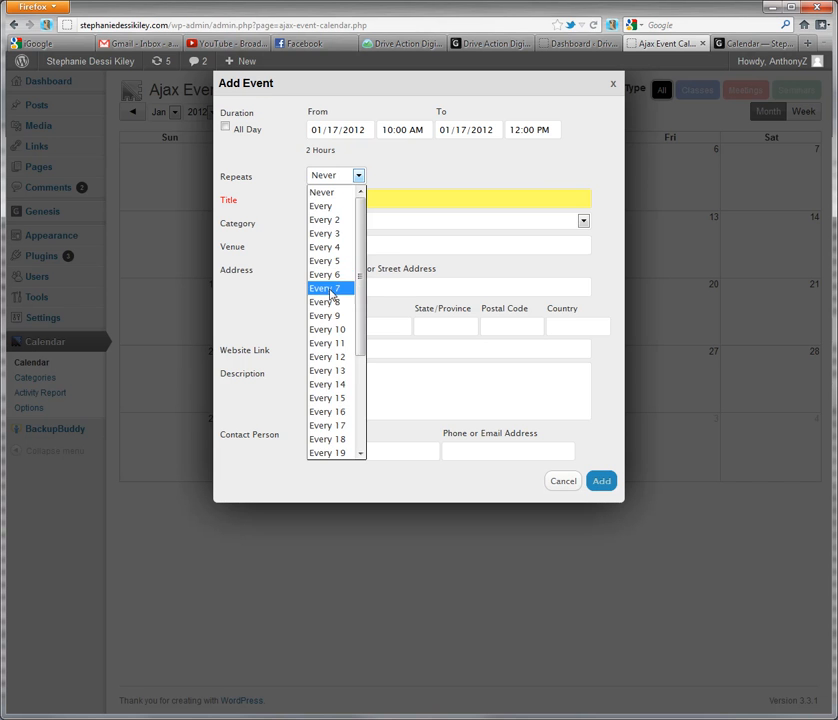
click(325, 288)
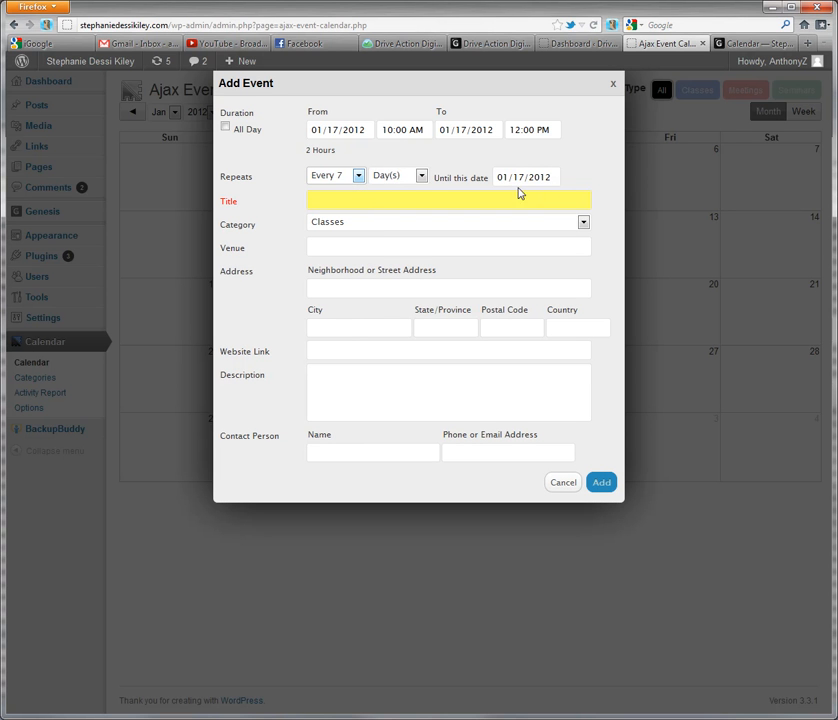
mouse_move(558, 218)
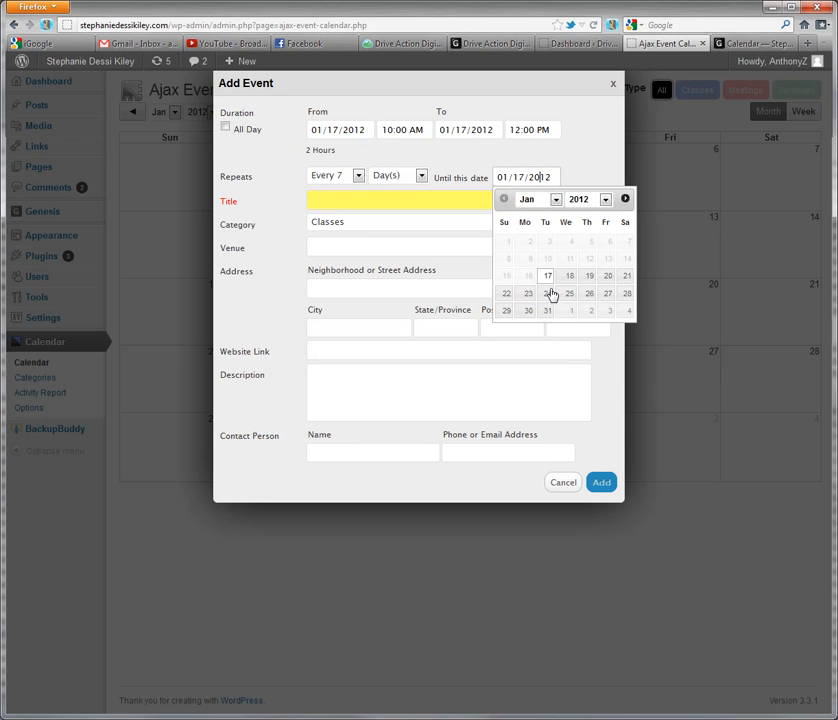
click(547, 310)
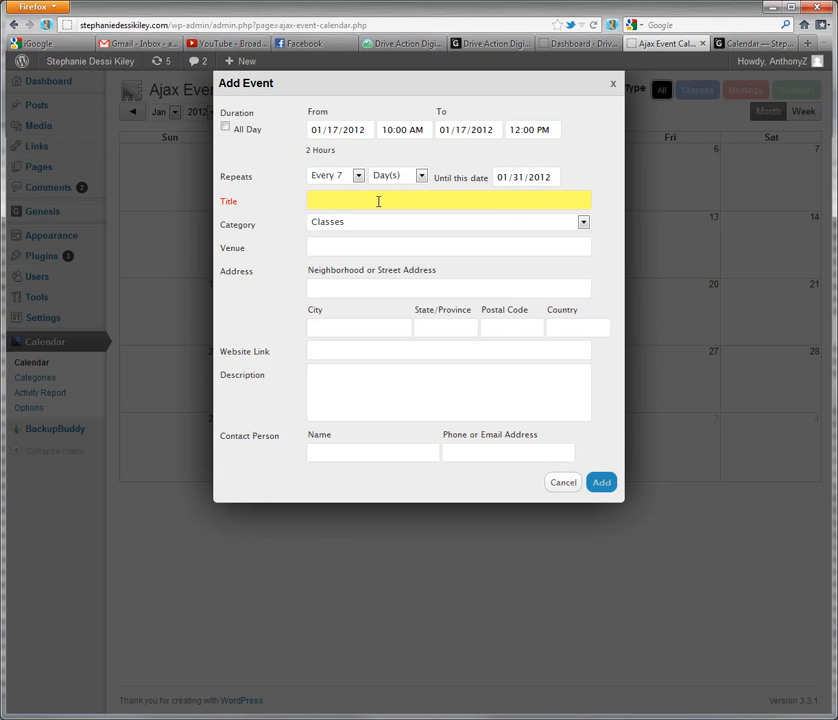
Title the event 'Sample Class' and keep Classes as its category
text(Sam)
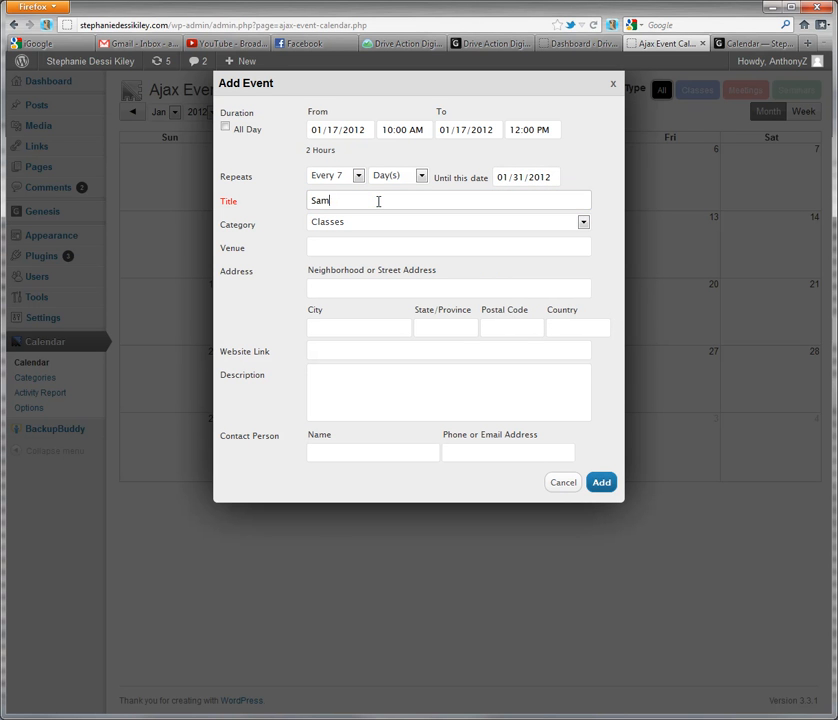
text(ple Class)
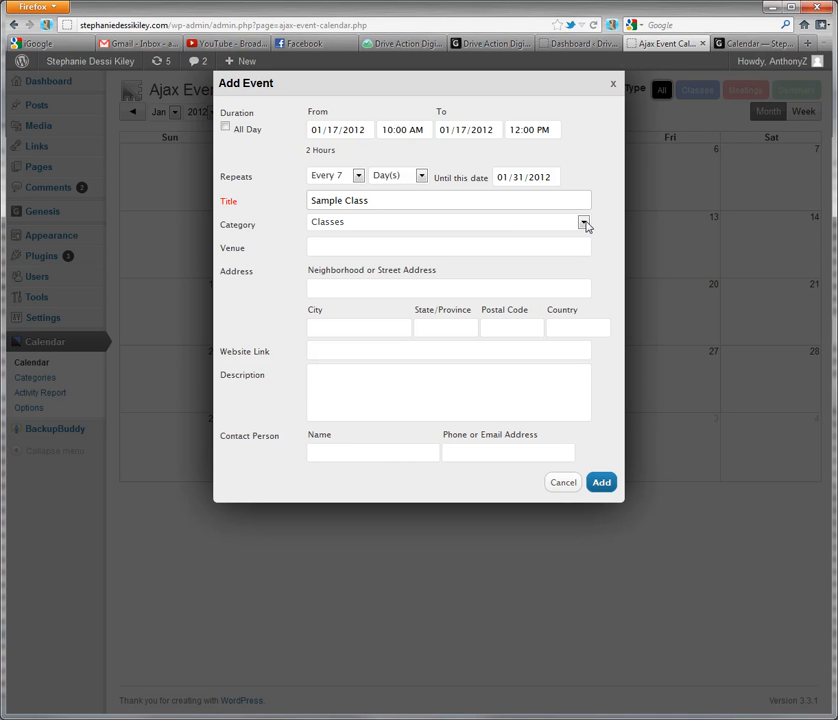
click(584, 221)
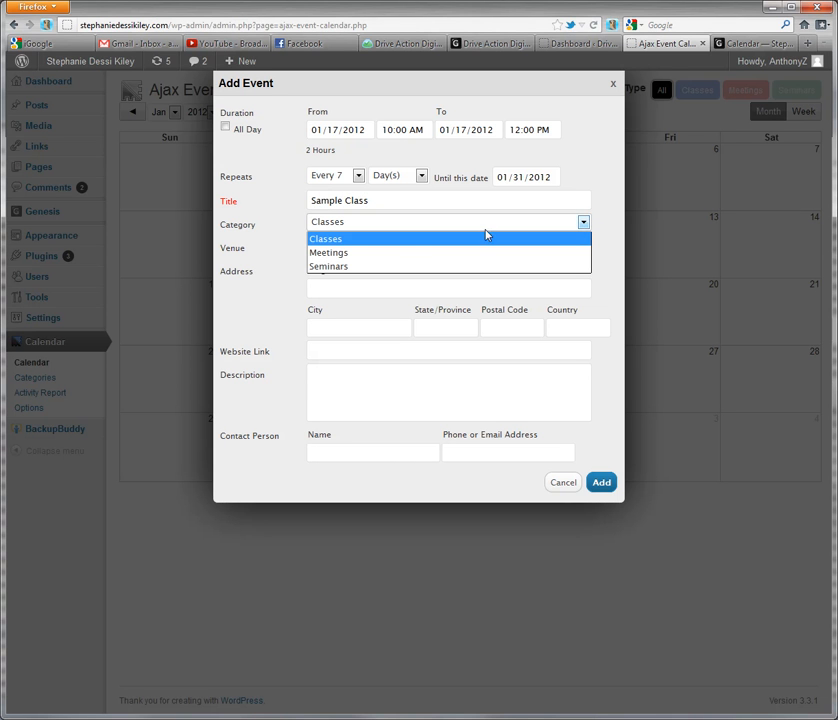
mouse_move(338, 245)
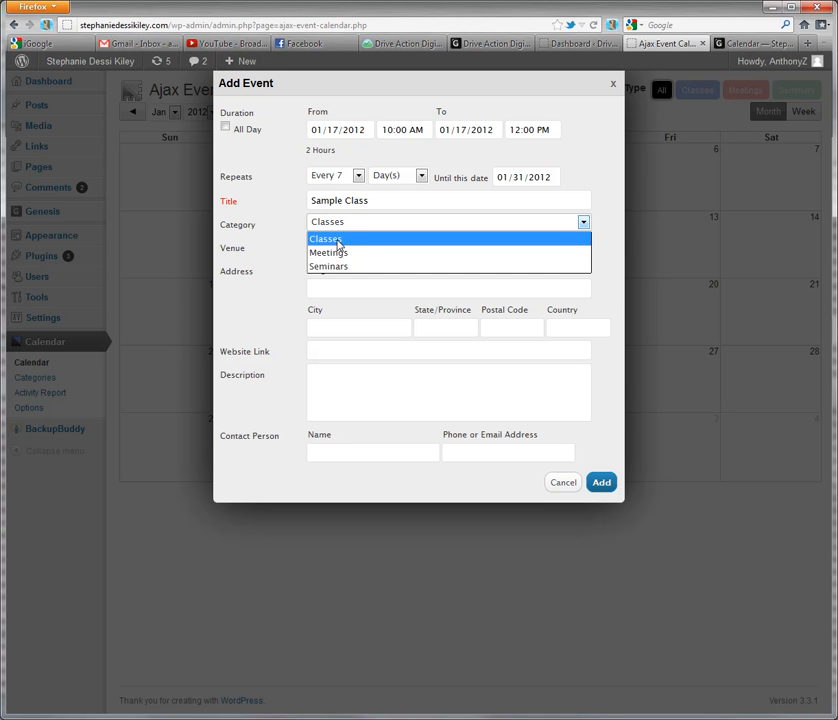
mouse_move(350, 252)
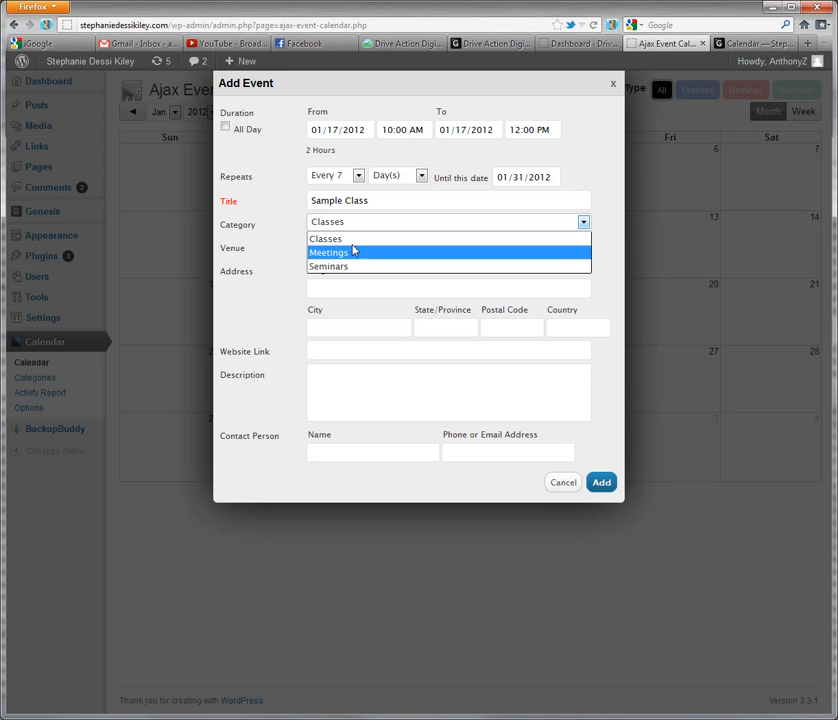
click(326, 238)
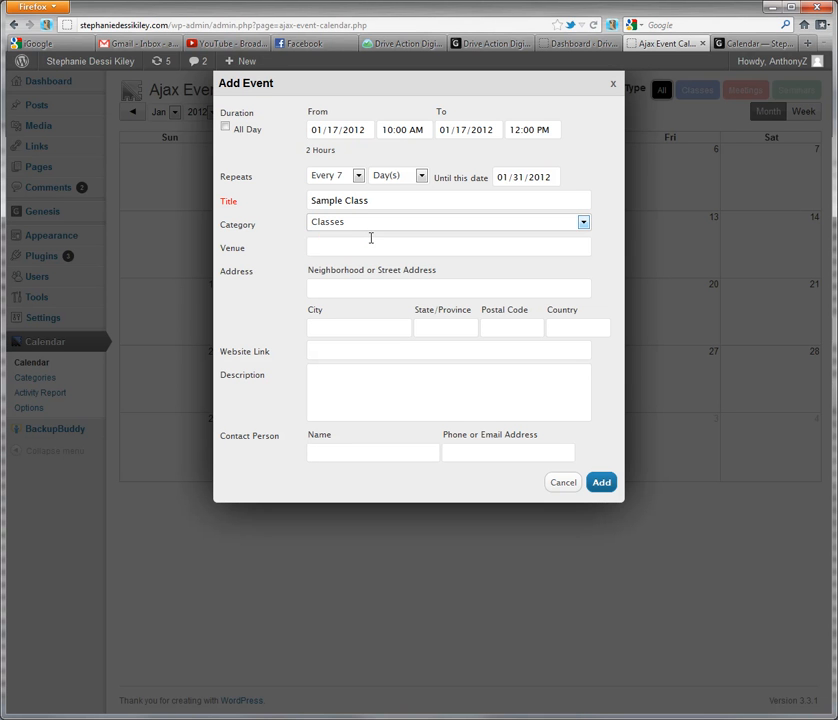
mouse_move(410, 378)
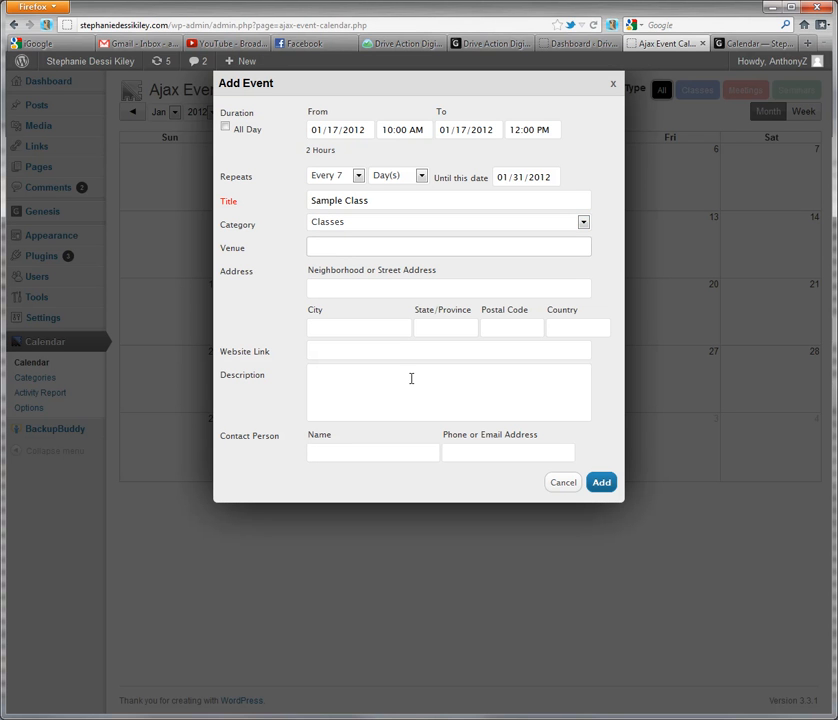
Enter the description 'This is sample description Text.'
text(This)
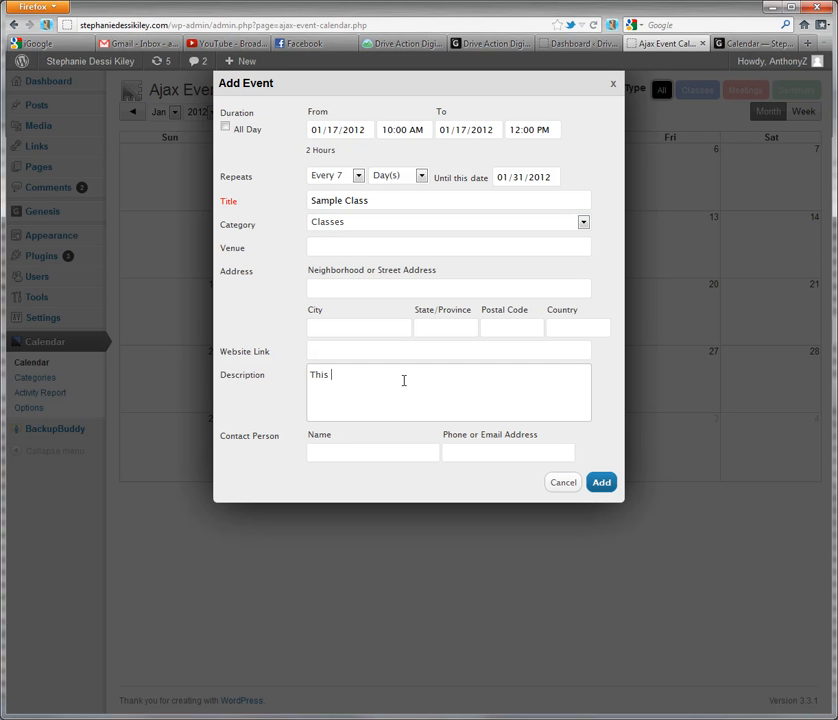
text(is sample de)
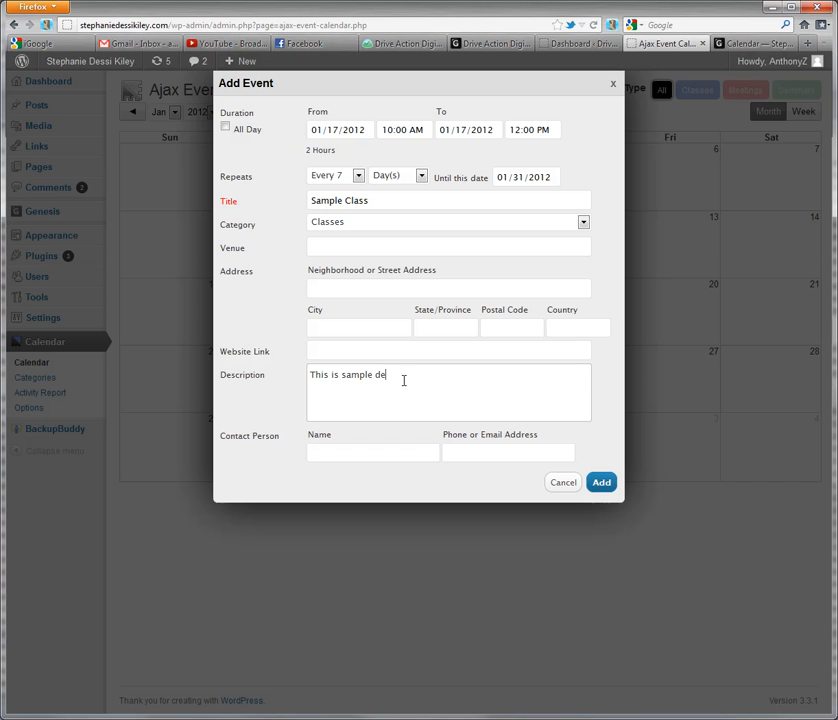
text(scription)
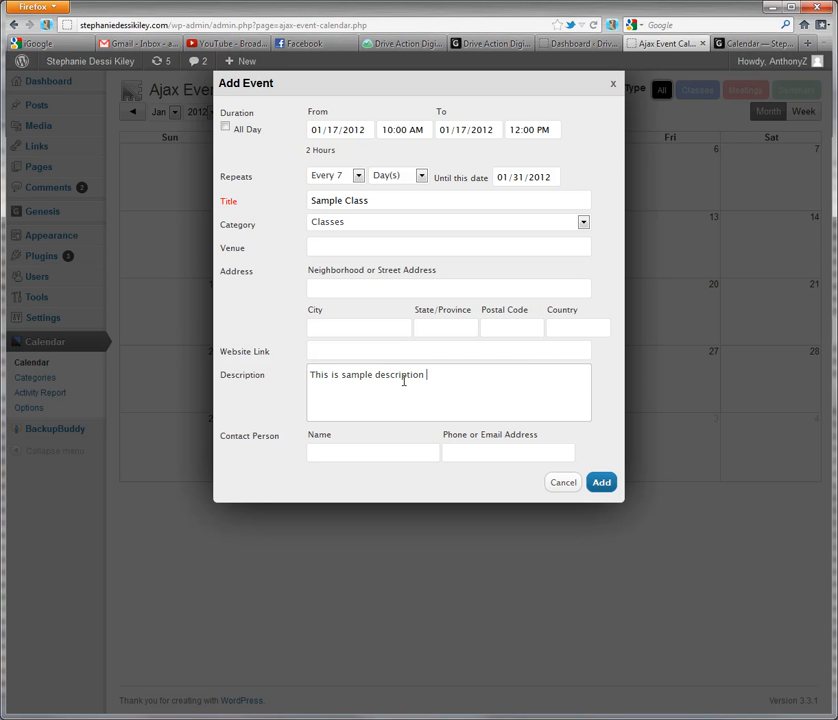
text(Text.)
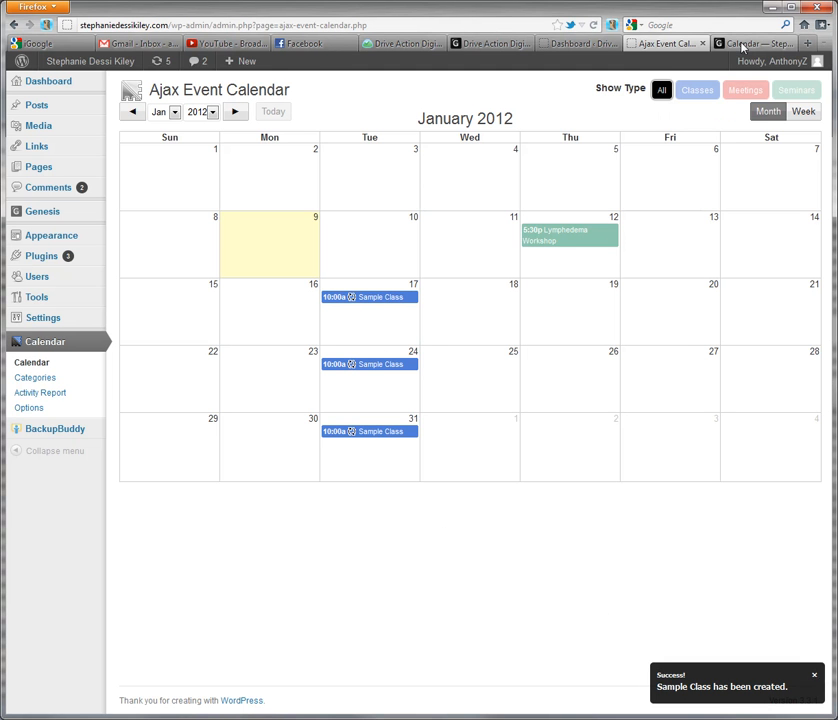
click(753, 43)
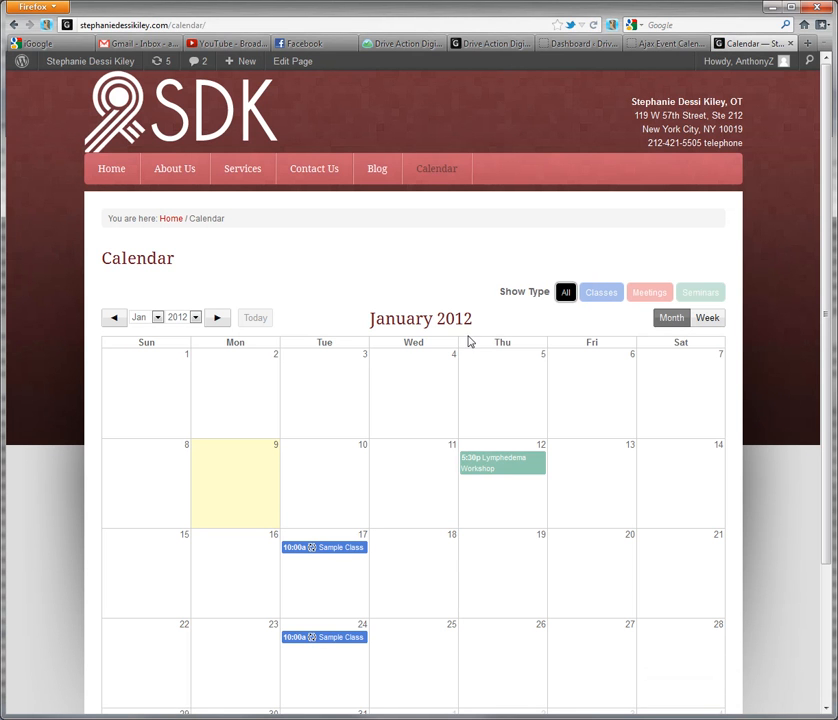
click(323, 547)
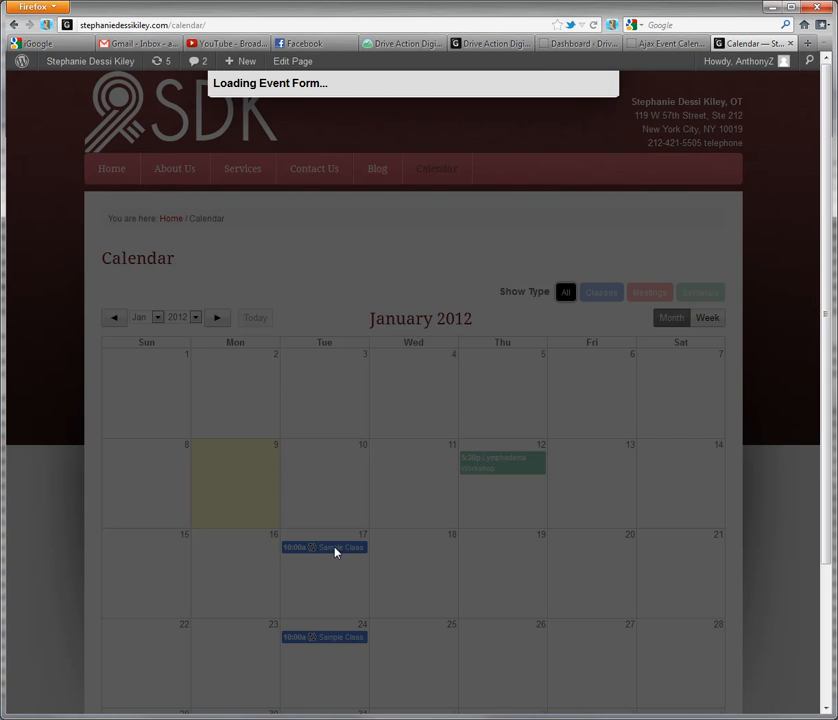
click(322, 547)
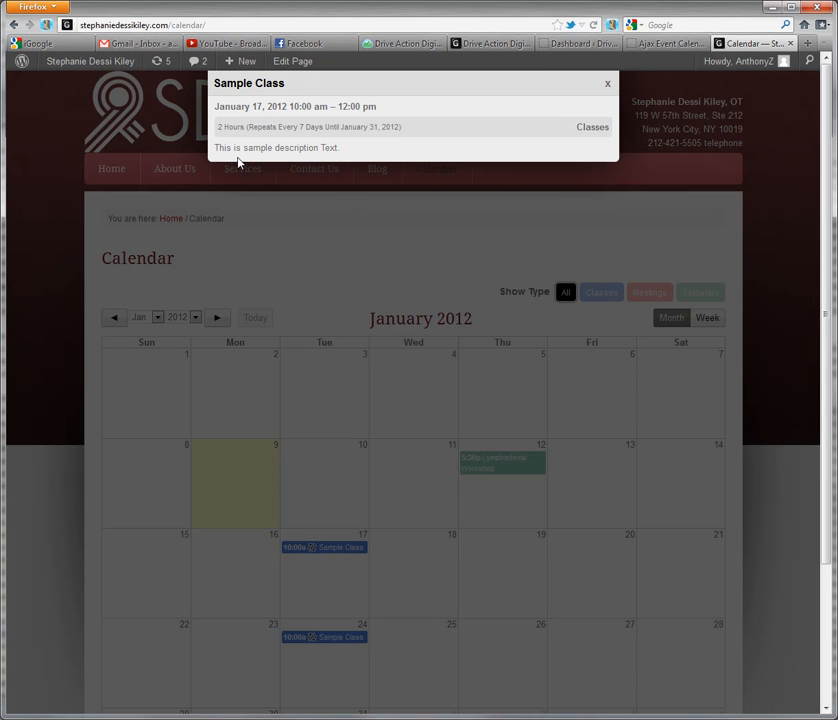
mouse_move(583, 108)
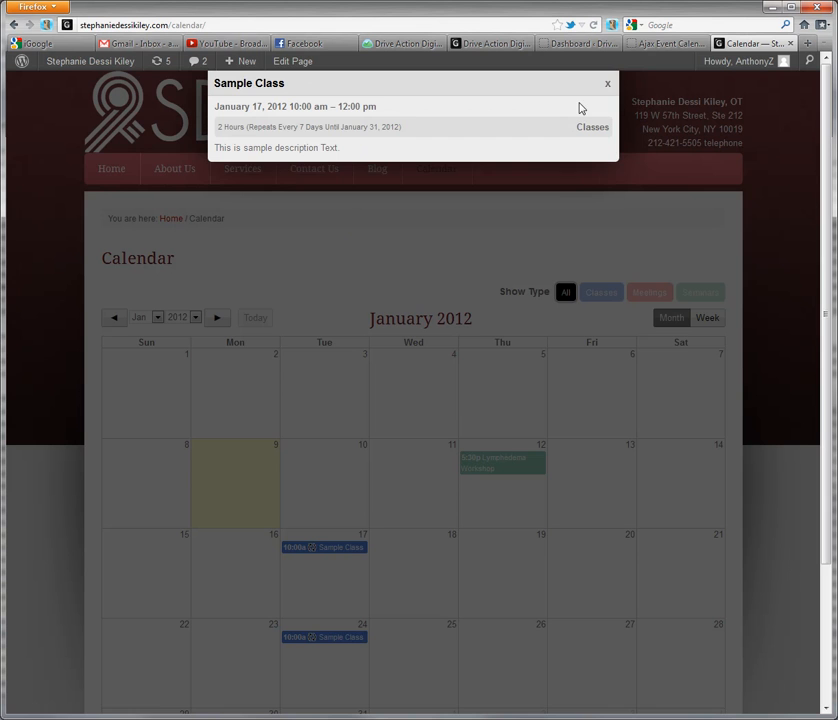
click(607, 83)
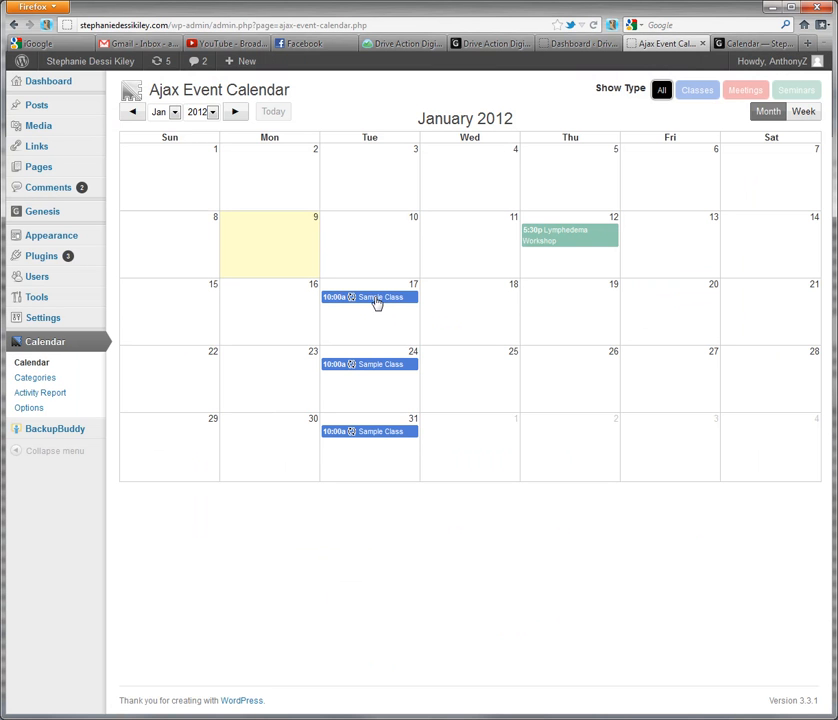
Open Sample Class in Edit Event and delete the whole repeating event
click(368, 297)
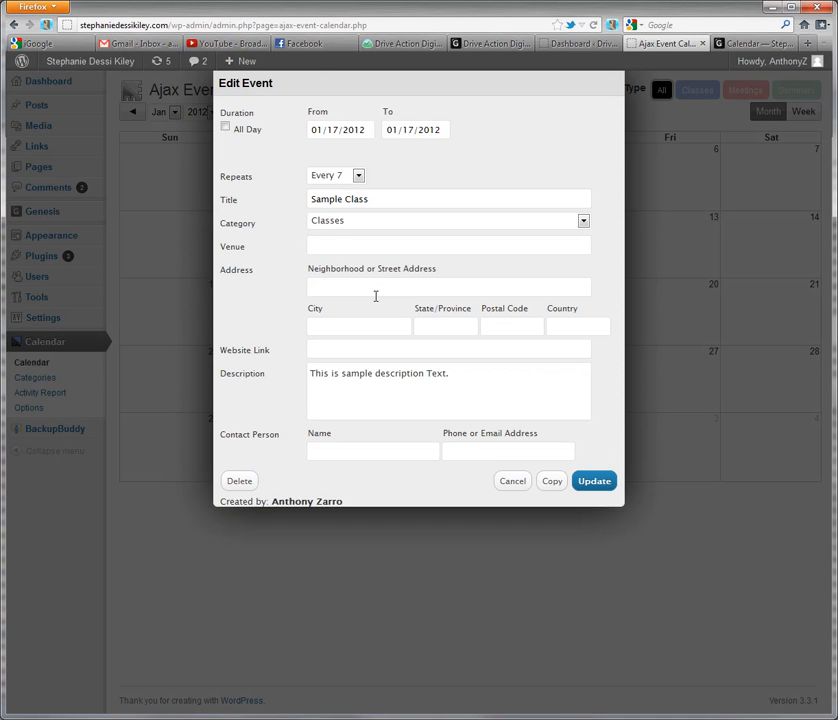
click(225, 124)
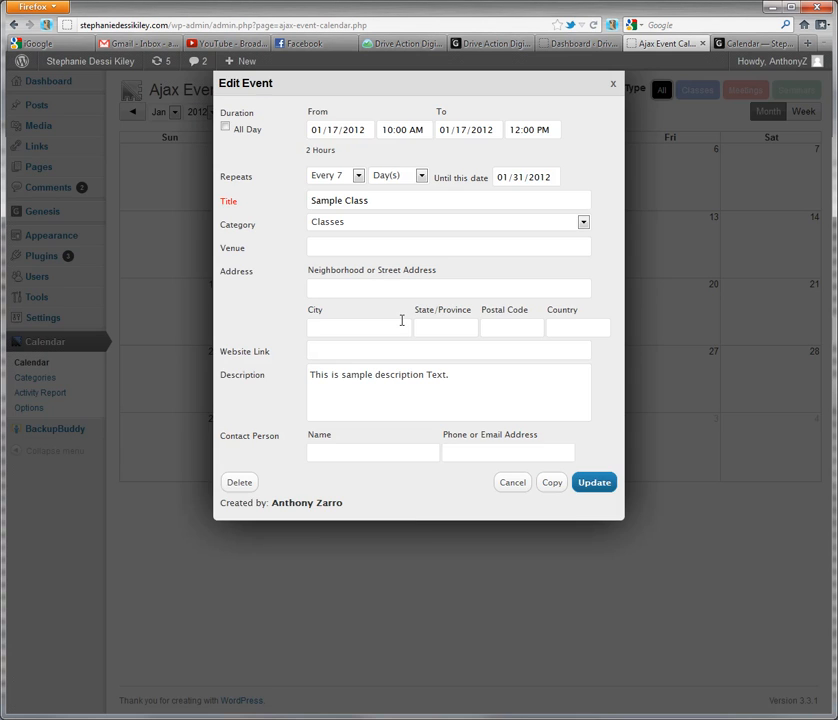
click(239, 482)
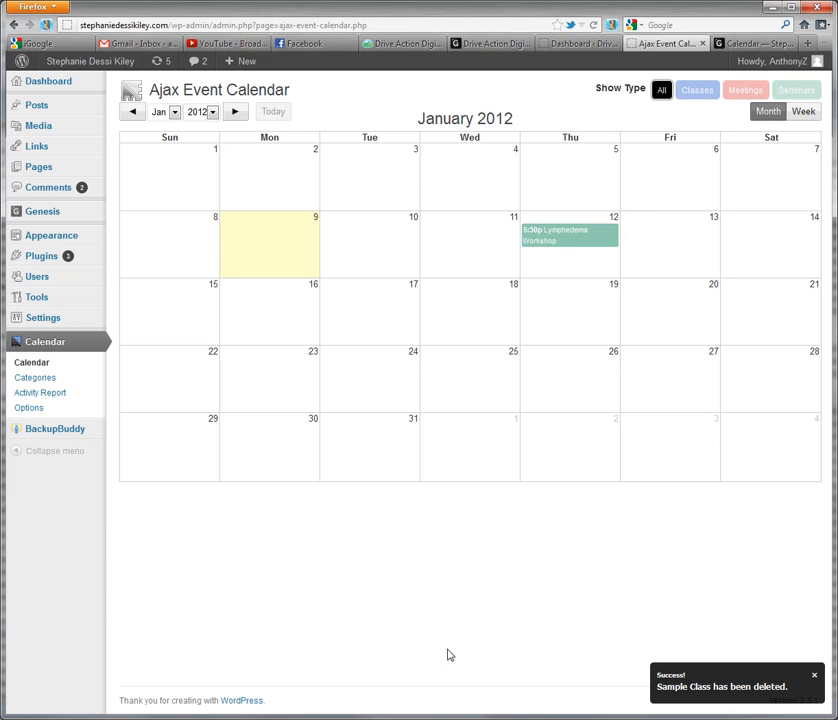